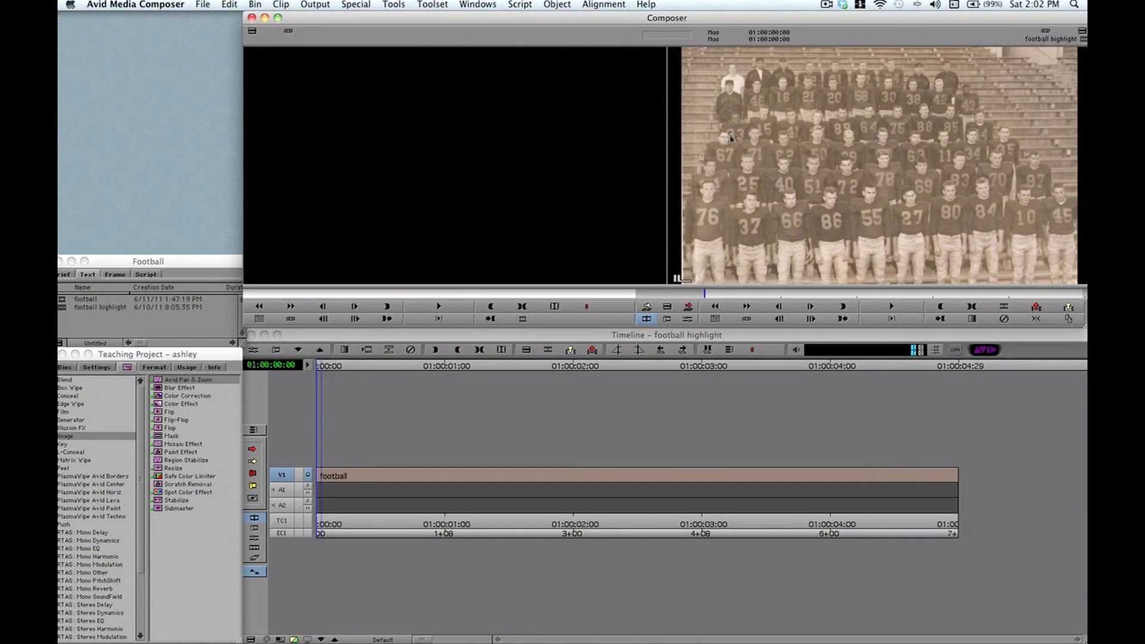
{"action": "mouse_move", "coordinate": [728, 137]}
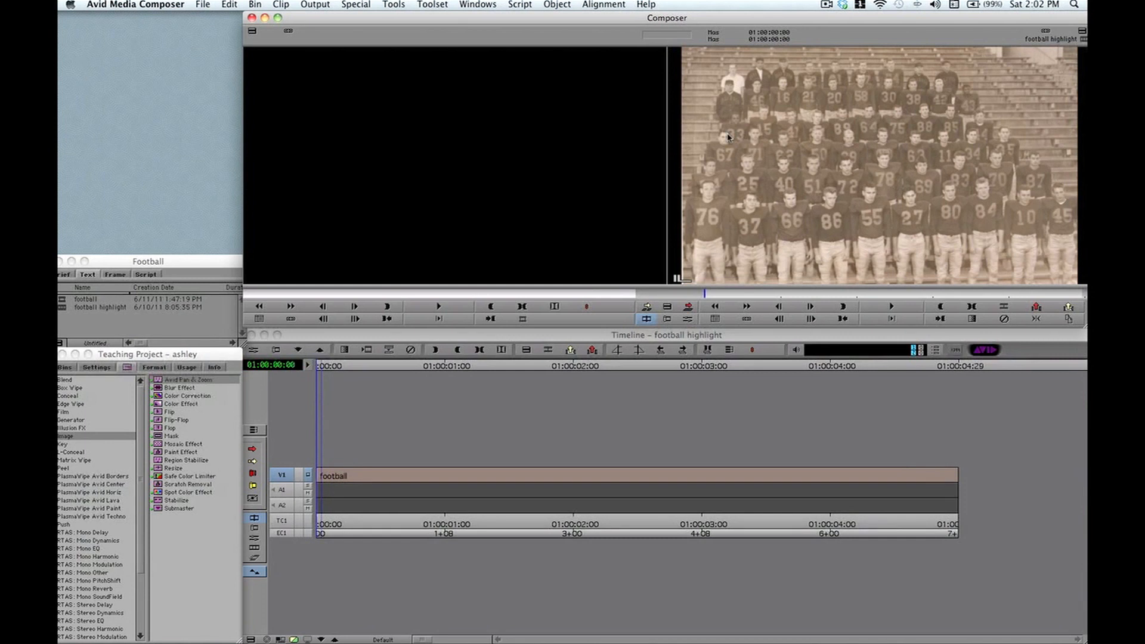
{"action": "mouse_move", "coordinate": [716, 155]}
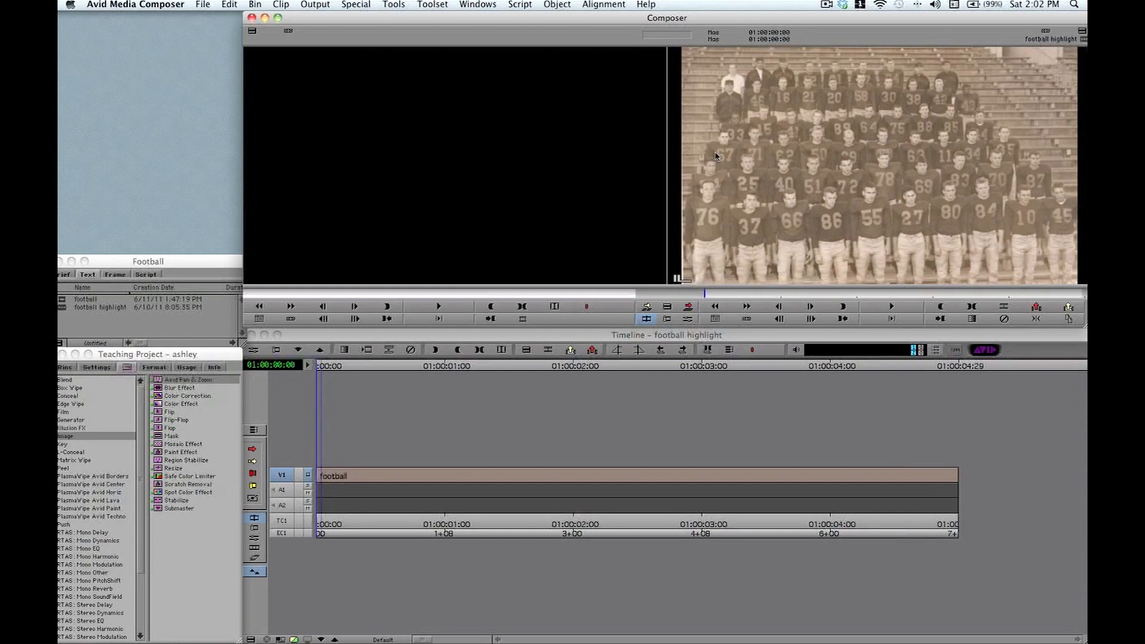
{"action": "mouse_move", "coordinate": [723, 151]}
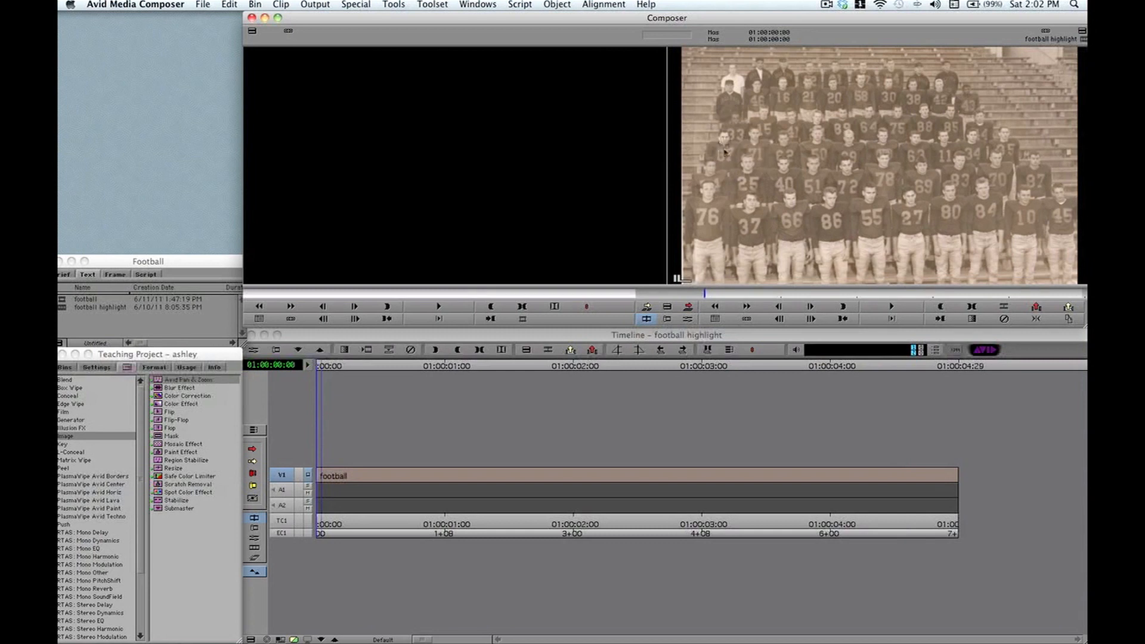
{"action": "mouse_move", "coordinate": [718, 163]}
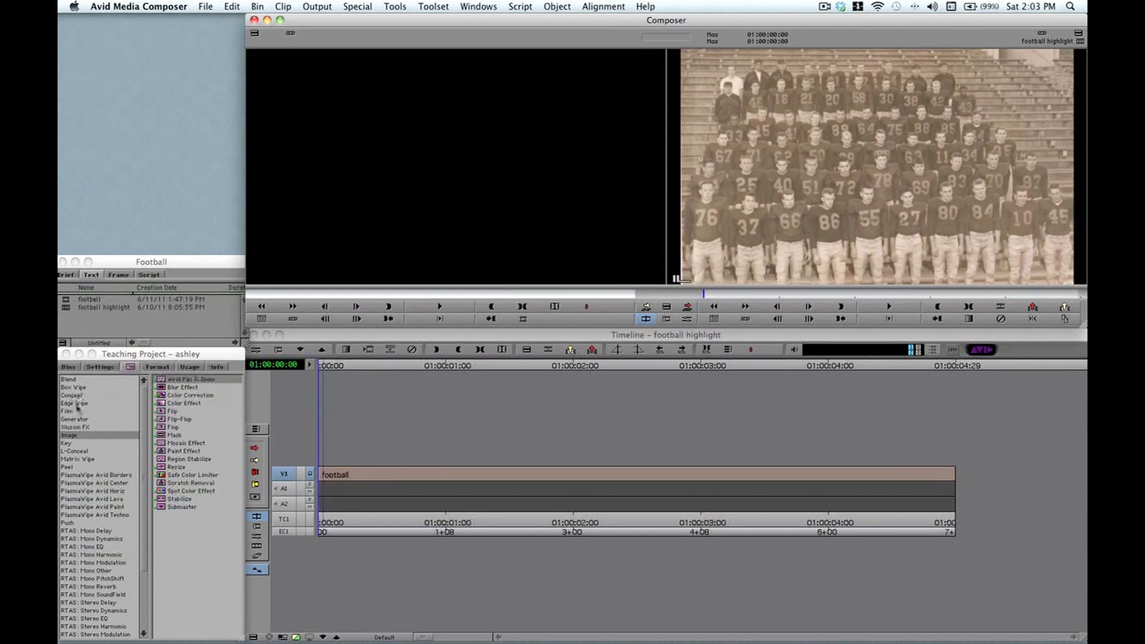
Choose the Resize effect from the Image category for the football clip.
{"action": "left_click", "coordinate": [175, 467]}
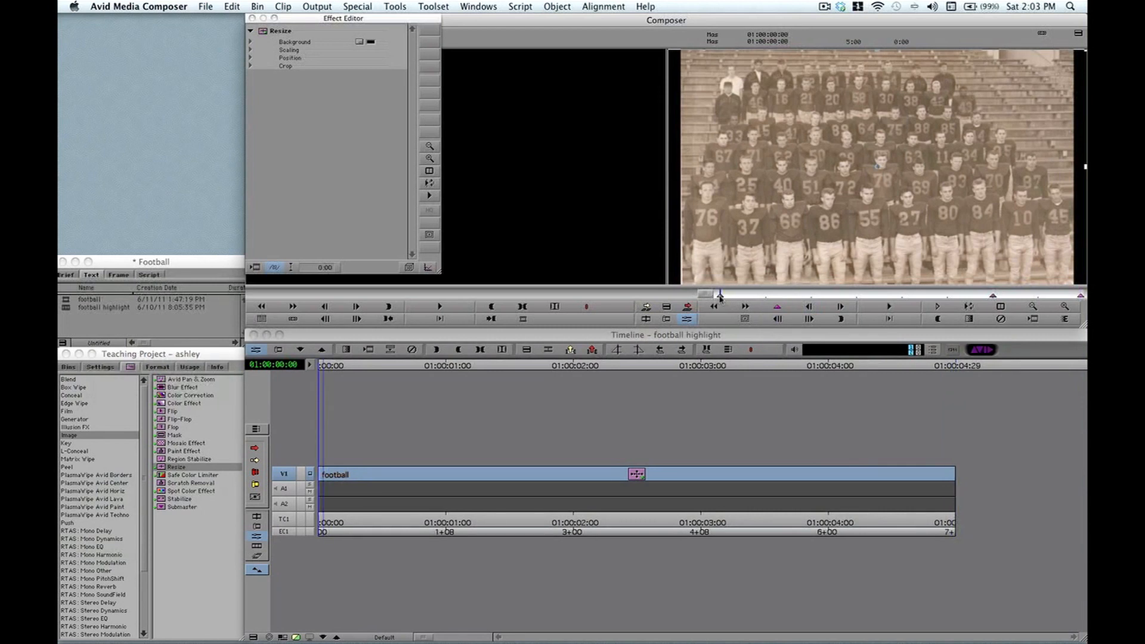
{"action": "mouse_move", "coordinate": [664, 224]}
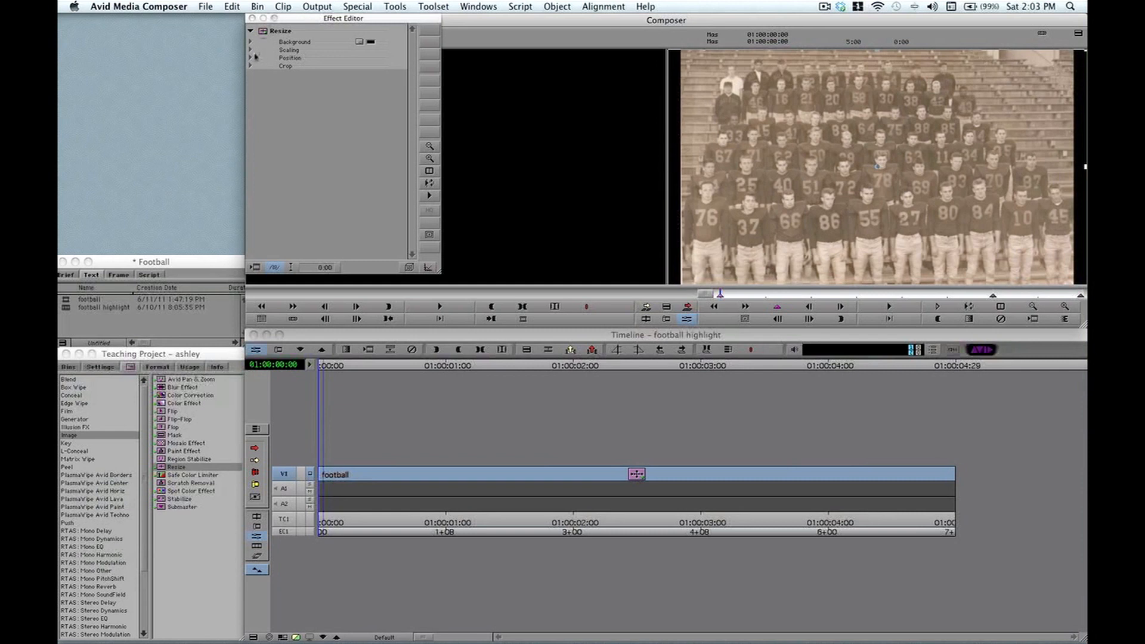
Enable Fixed Aspect under Scaling and park at the clip's last frame.
{"action": "left_click", "coordinate": [250, 50]}
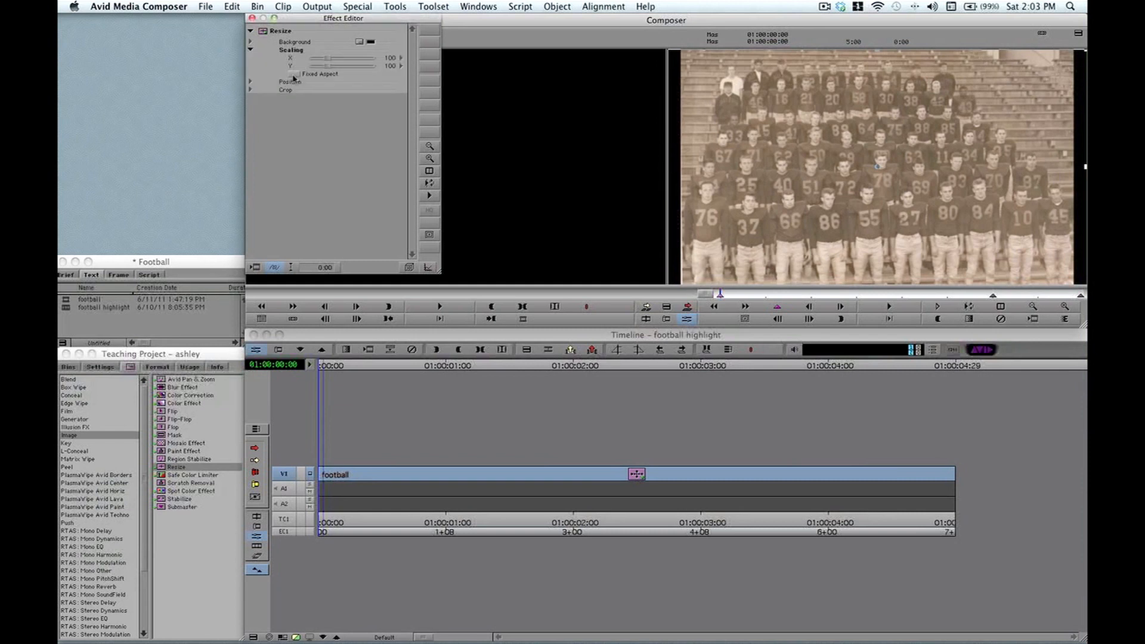
{"action": "left_click", "coordinate": [294, 74]}
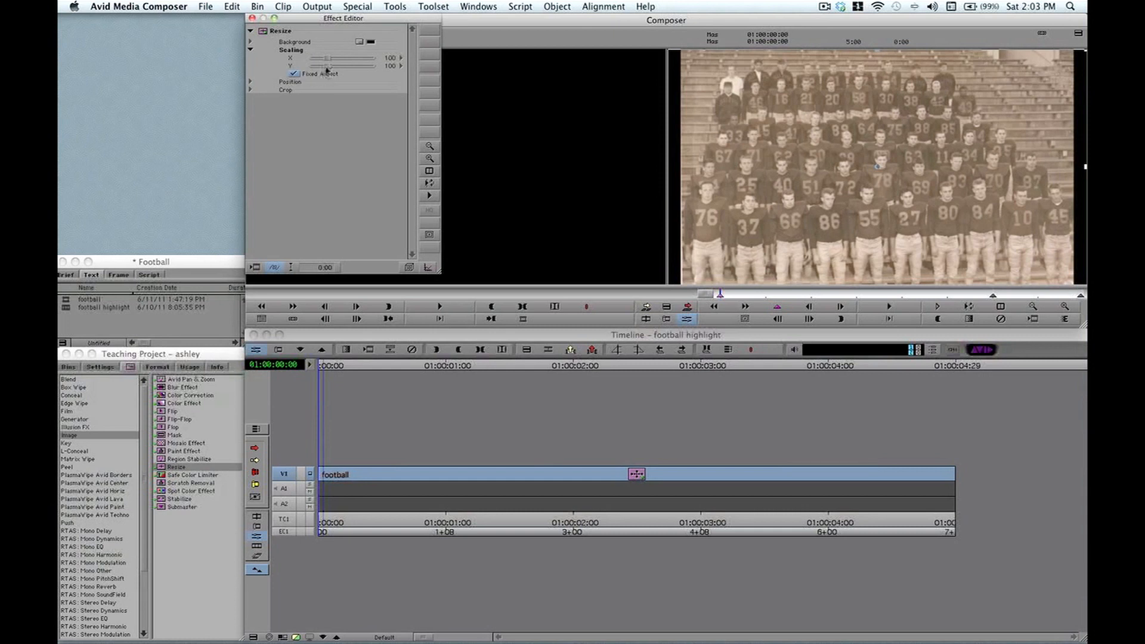
{"action": "left_click_drag", "start_coordinate": [332, 65], "coordinate": [338, 65]}
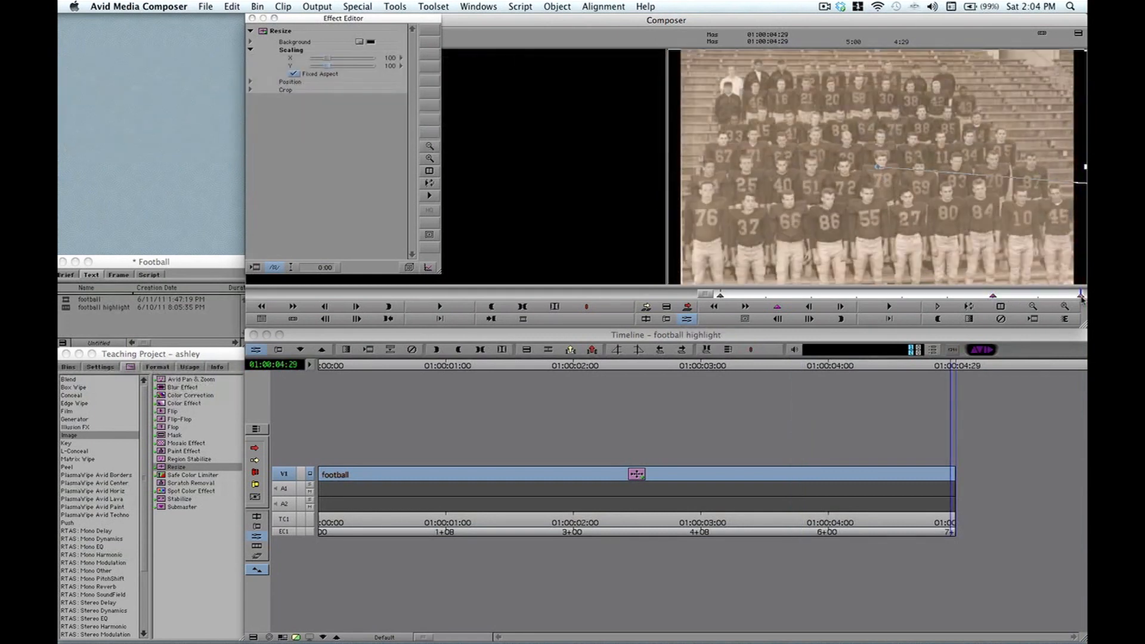
Add a Resize keyframe at the clip's final frame.
{"action": "key", "text": "cmd+v"}
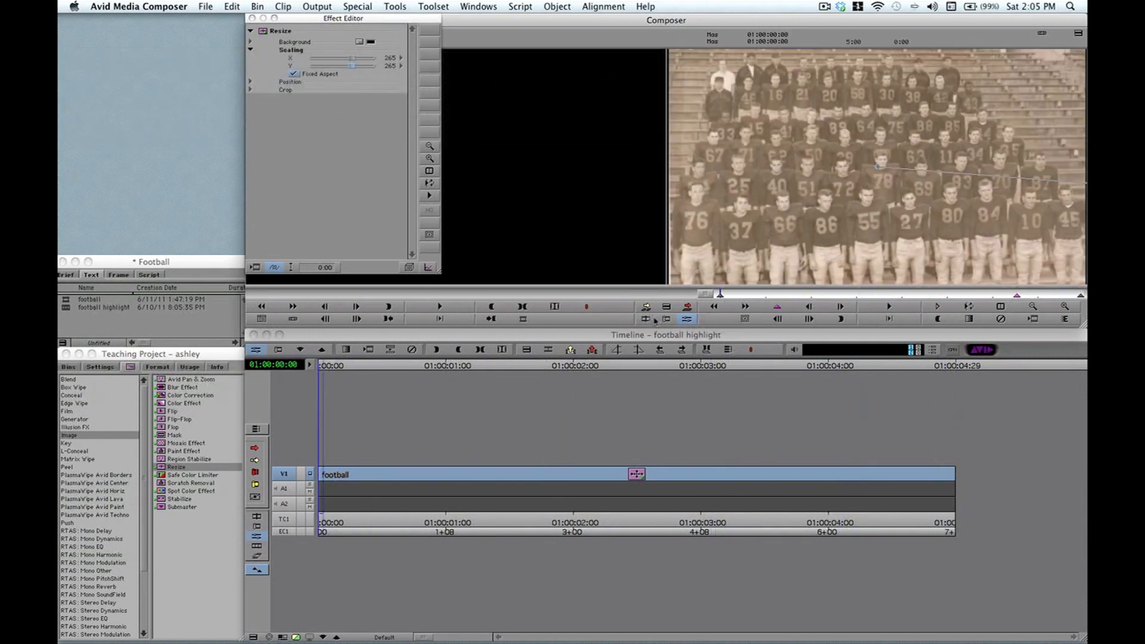
{"action": "mouse_move", "coordinate": [676, 173]}
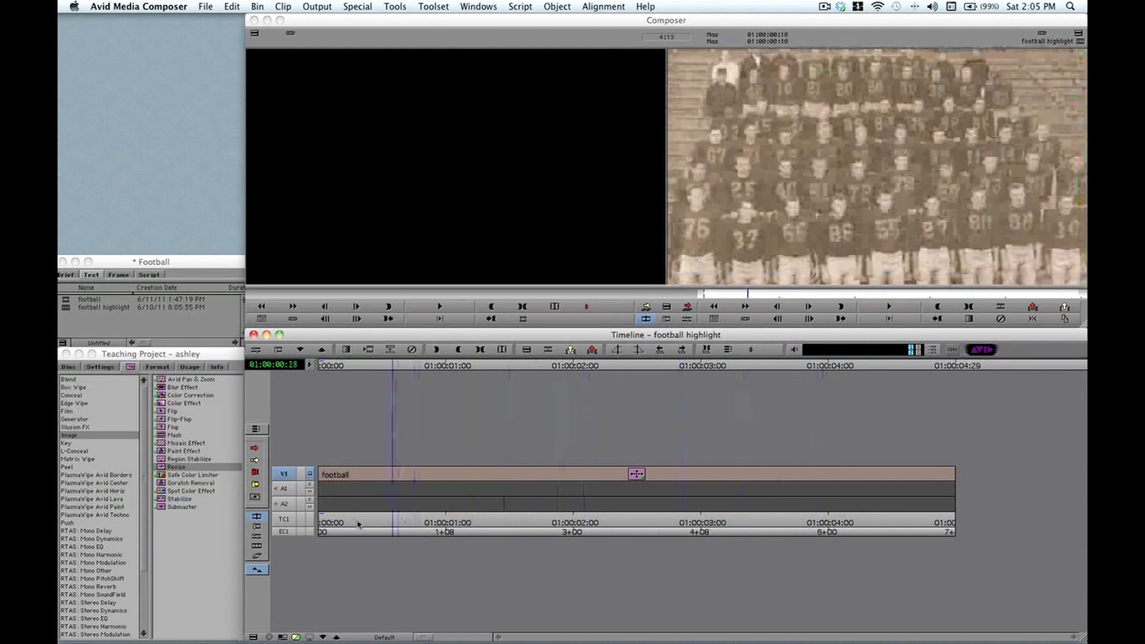
Show the Blend category of effects in the Effect Palette.
{"action": "left_click", "coordinate": [323, 365]}
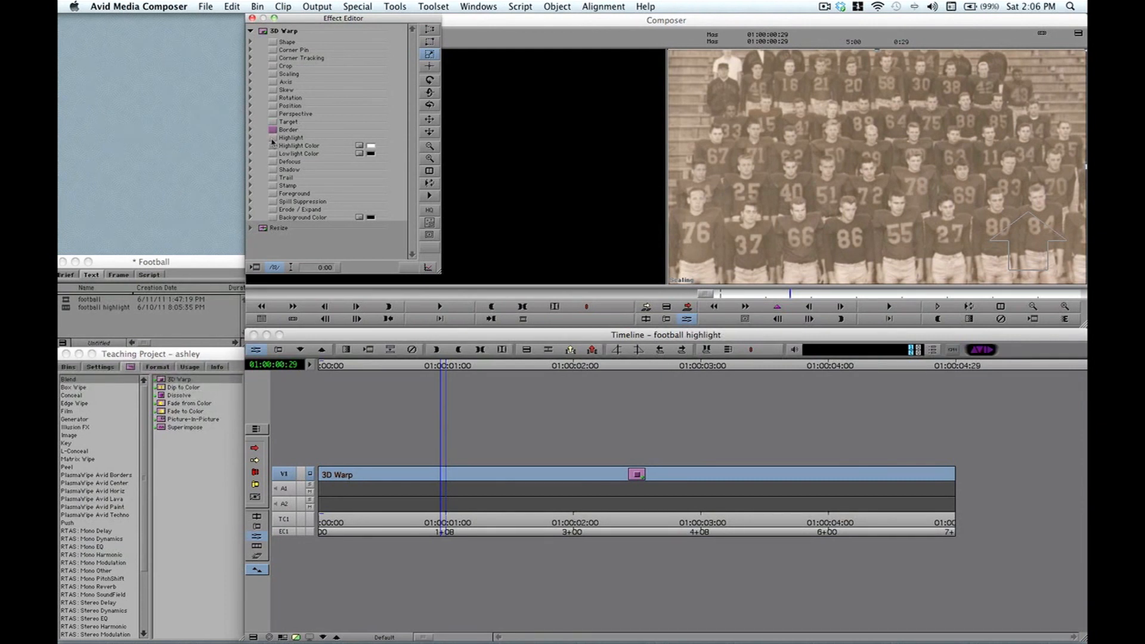
Enable the 3D Warp Highlight group and scrub through the clip to preview the spotlight.
{"action": "left_click", "coordinate": [250, 137]}
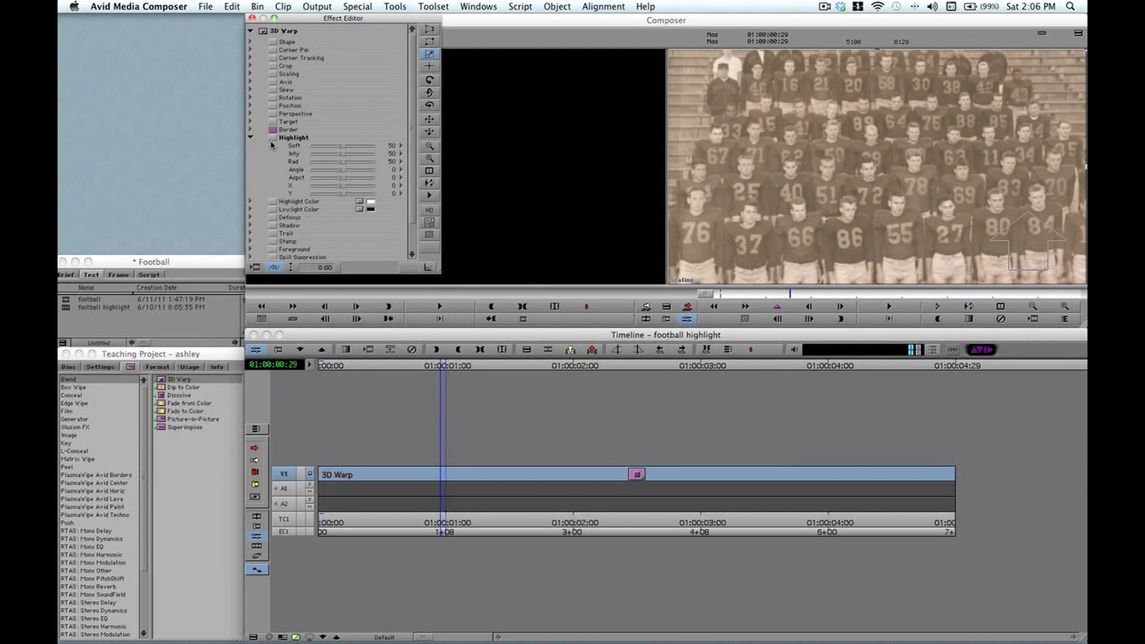
{"action": "left_click", "coordinate": [272, 141]}
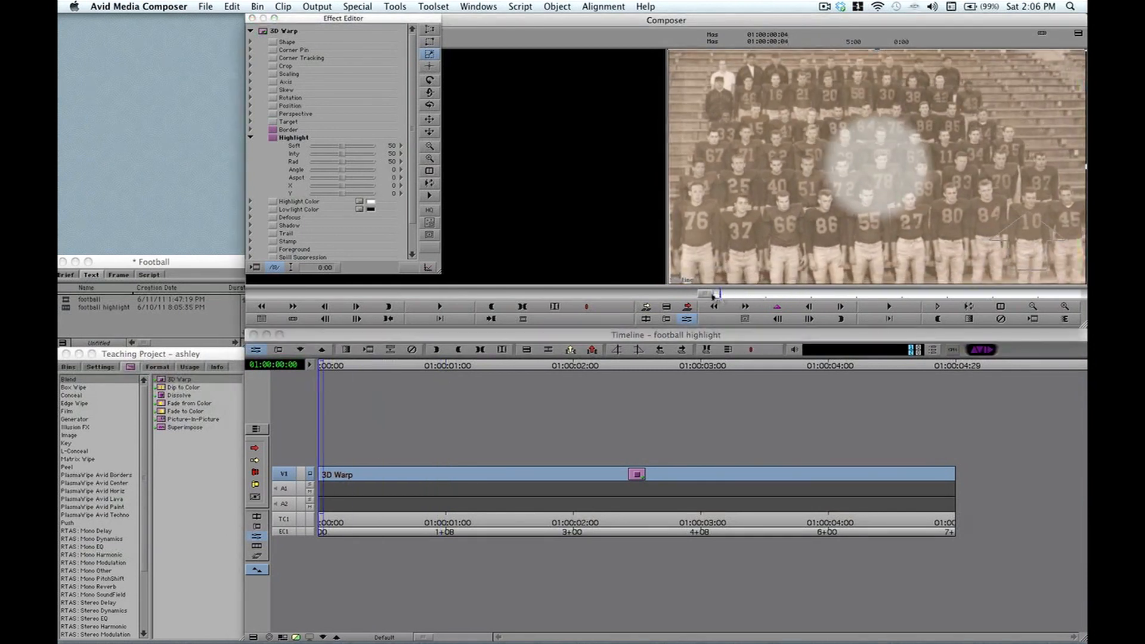
{"action": "left_click", "coordinate": [776, 306]}
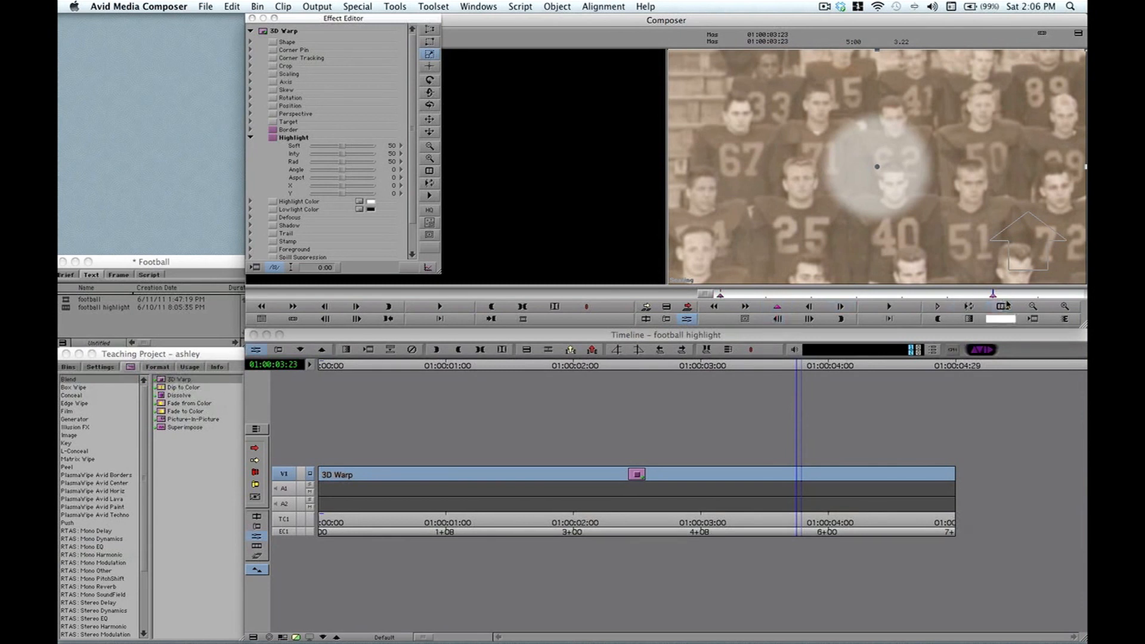
{"action": "left_click", "coordinate": [777, 306]}
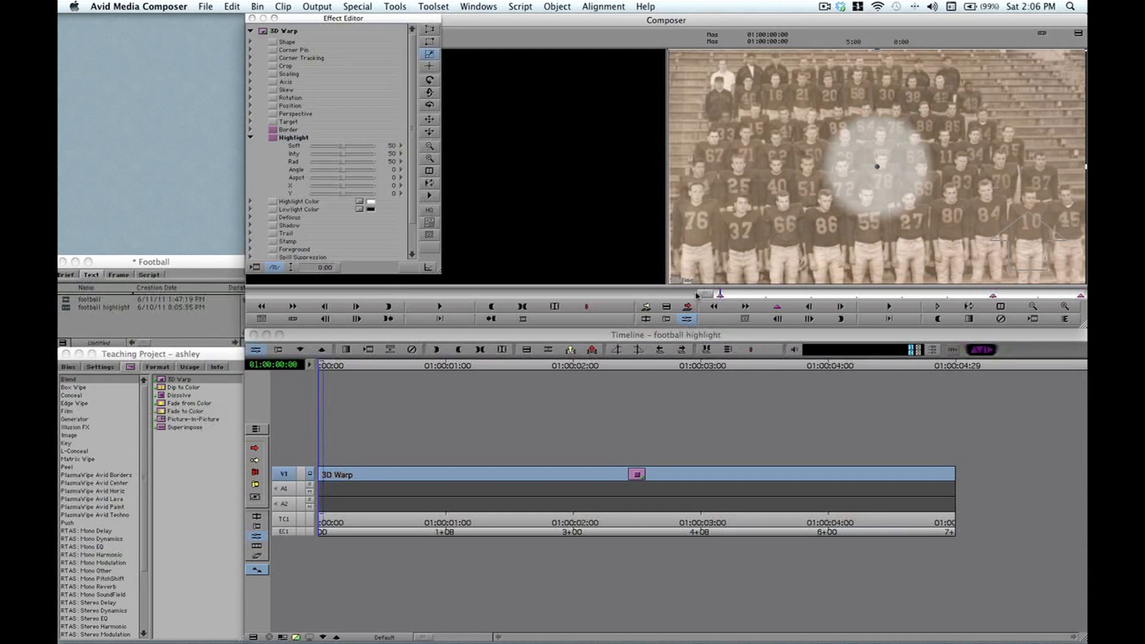
{"action": "mouse_move", "coordinate": [842, 152]}
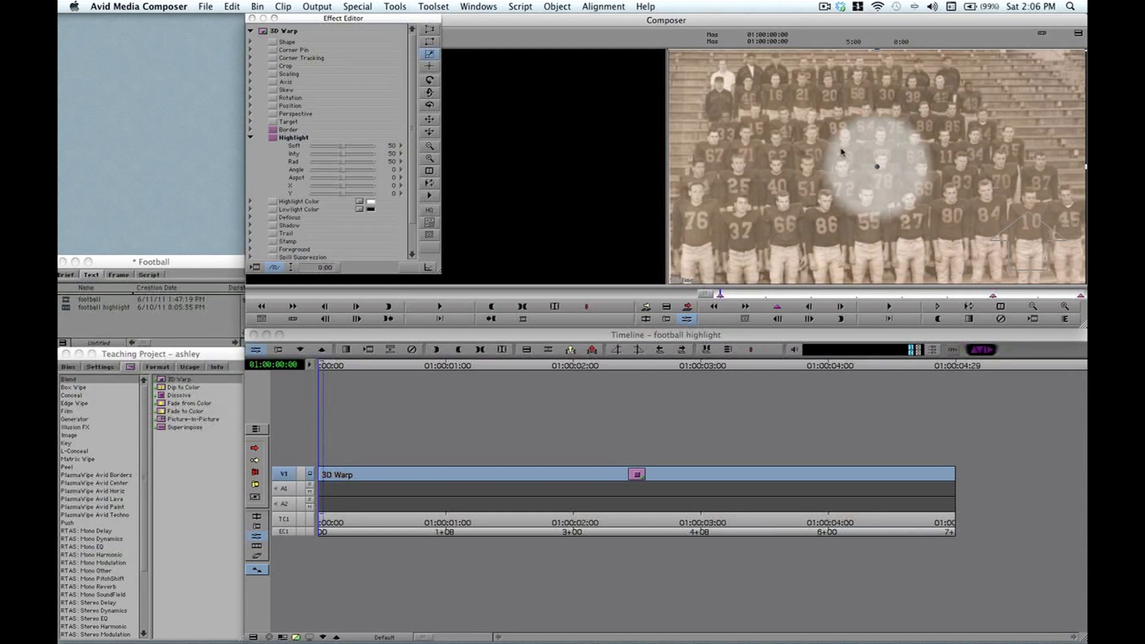
{"action": "mouse_move", "coordinate": [840, 153]}
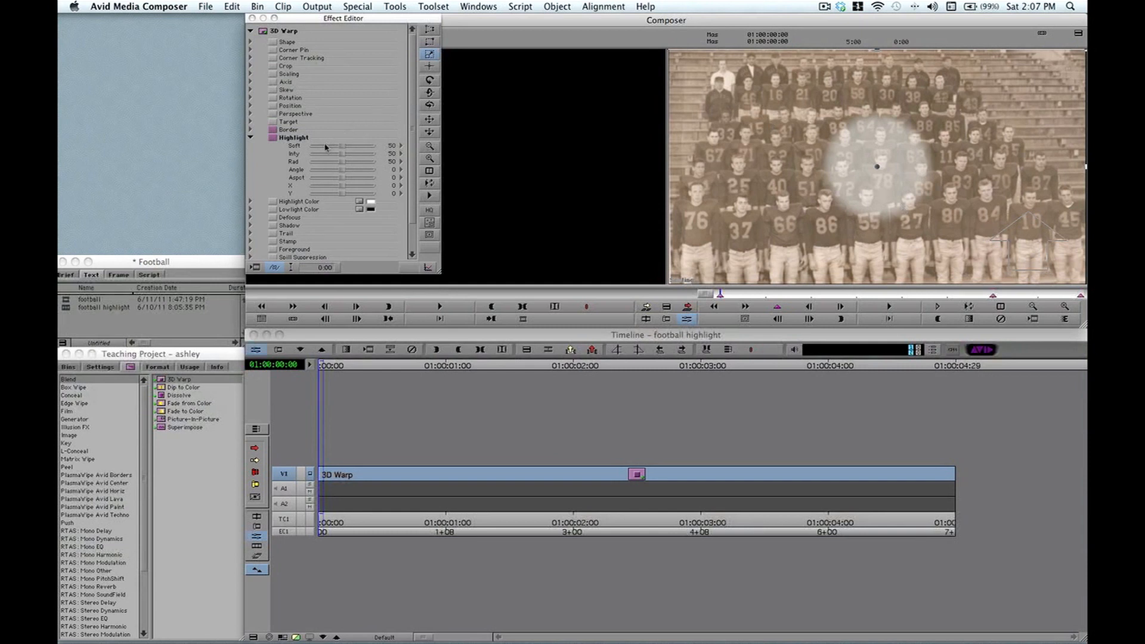
Move the highlight to X -397, Y 20, with Soft 54 and a smaller radius.
{"action": "left_click_drag", "start_coordinate": [344, 186], "coordinate": [332, 186]}
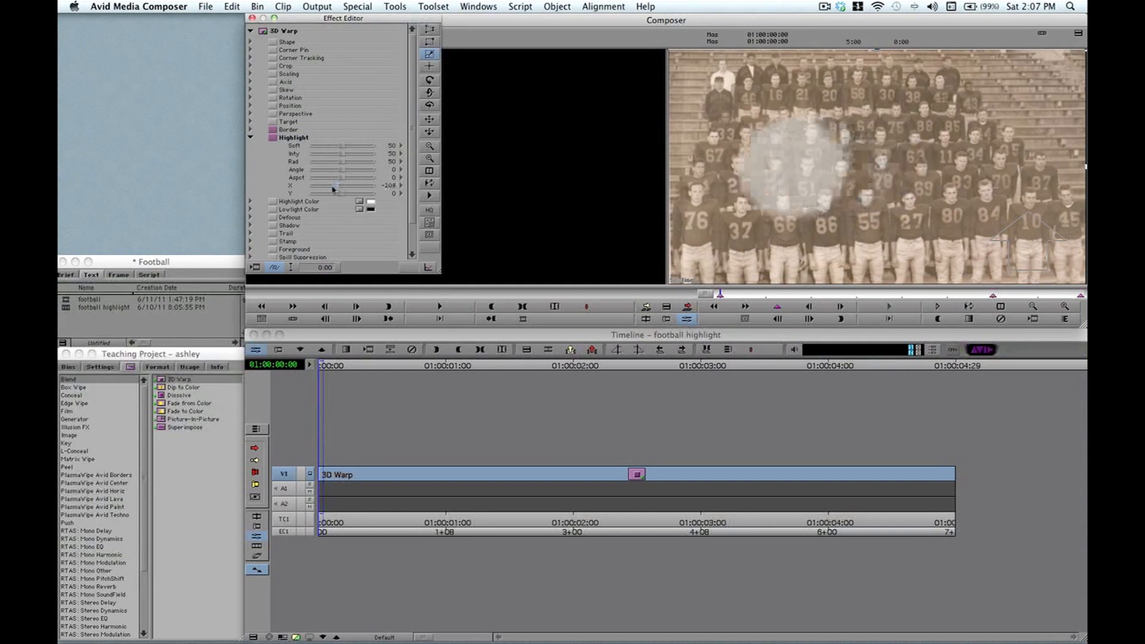
{"action": "left_click_drag", "start_coordinate": [333, 186], "coordinate": [329, 185]}
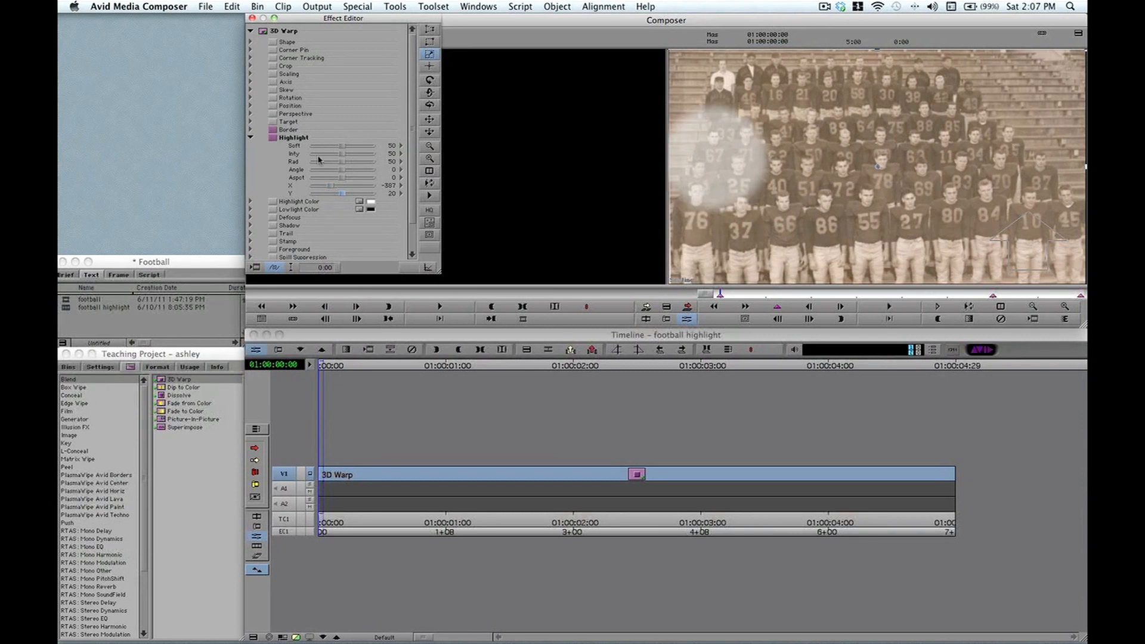
{"action": "left_click_drag", "start_coordinate": [357, 147], "coordinate": [341, 147]}
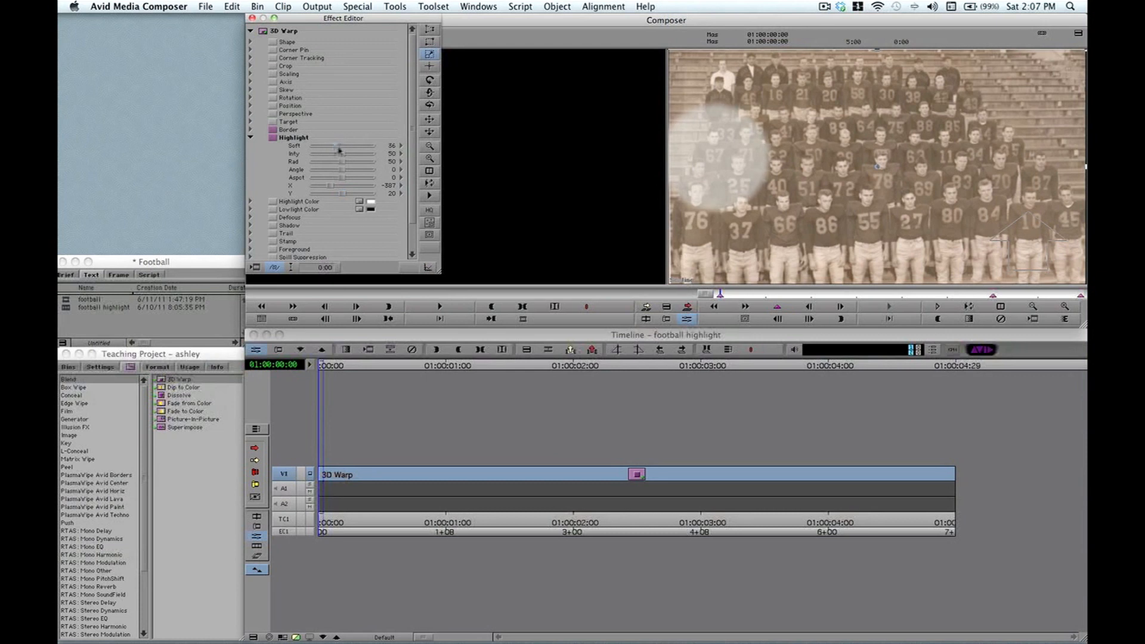
{"action": "left_click_drag", "start_coordinate": [338, 149], "coordinate": [344, 151]}
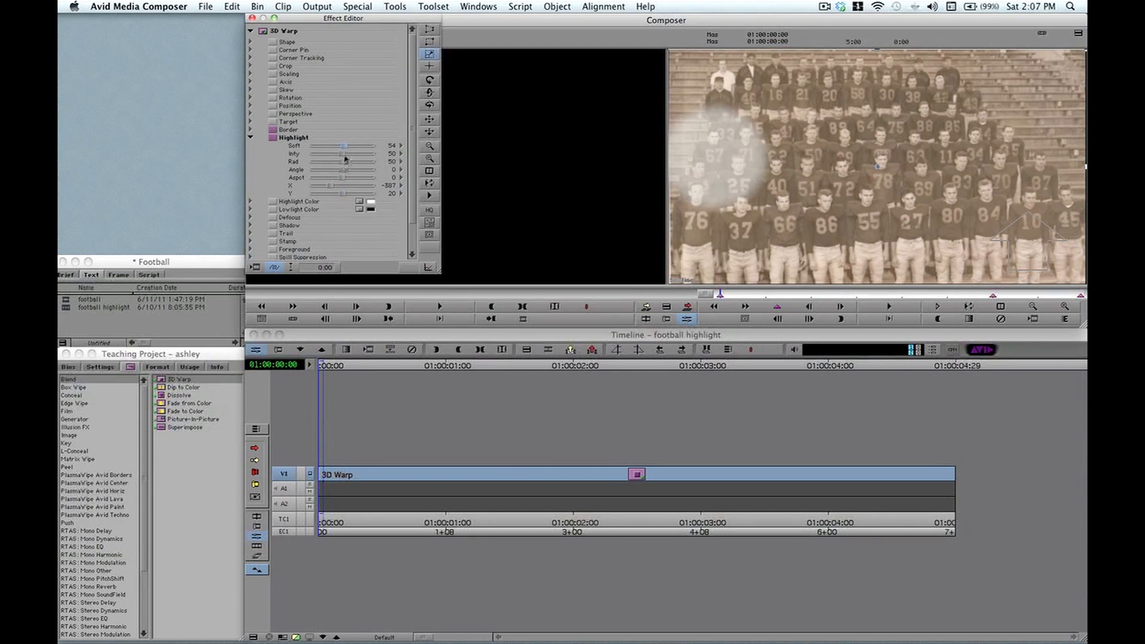
{"action": "left_click_drag", "start_coordinate": [343, 154], "coordinate": [351, 154]}
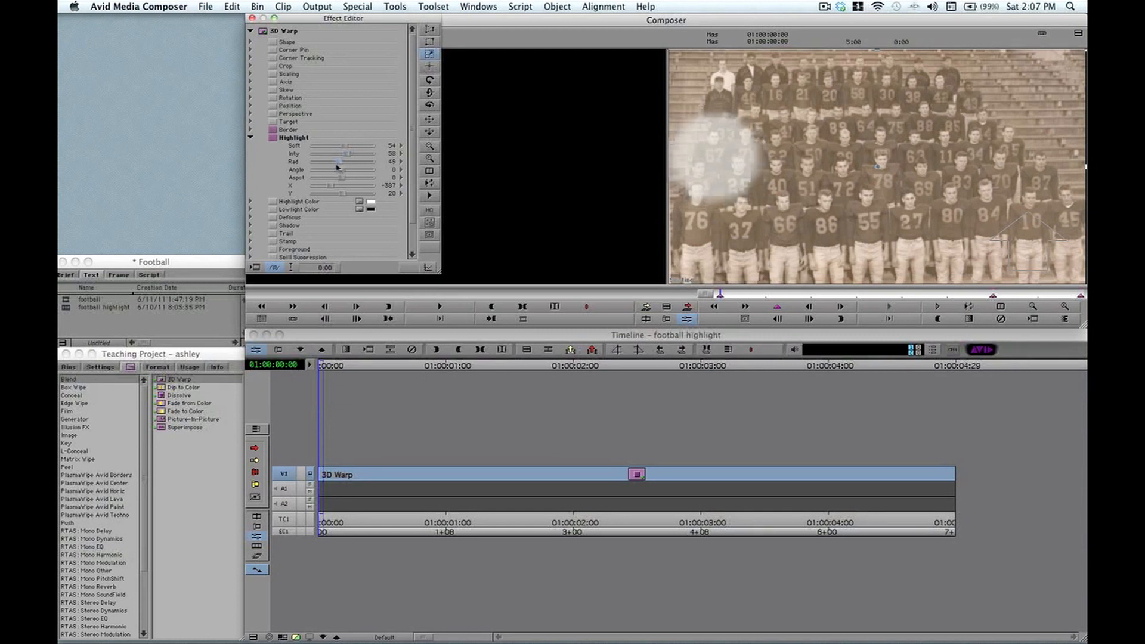
{"action": "left_click_drag", "start_coordinate": [363, 162], "coordinate": [343, 161]}
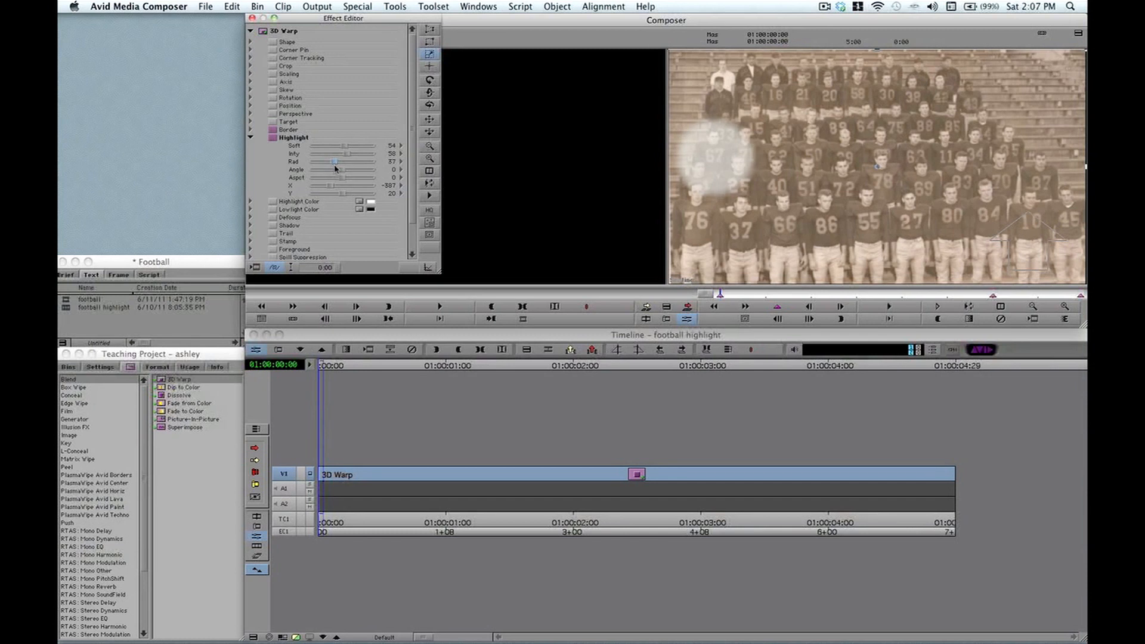
{"action": "mouse_move", "coordinate": [736, 163]}
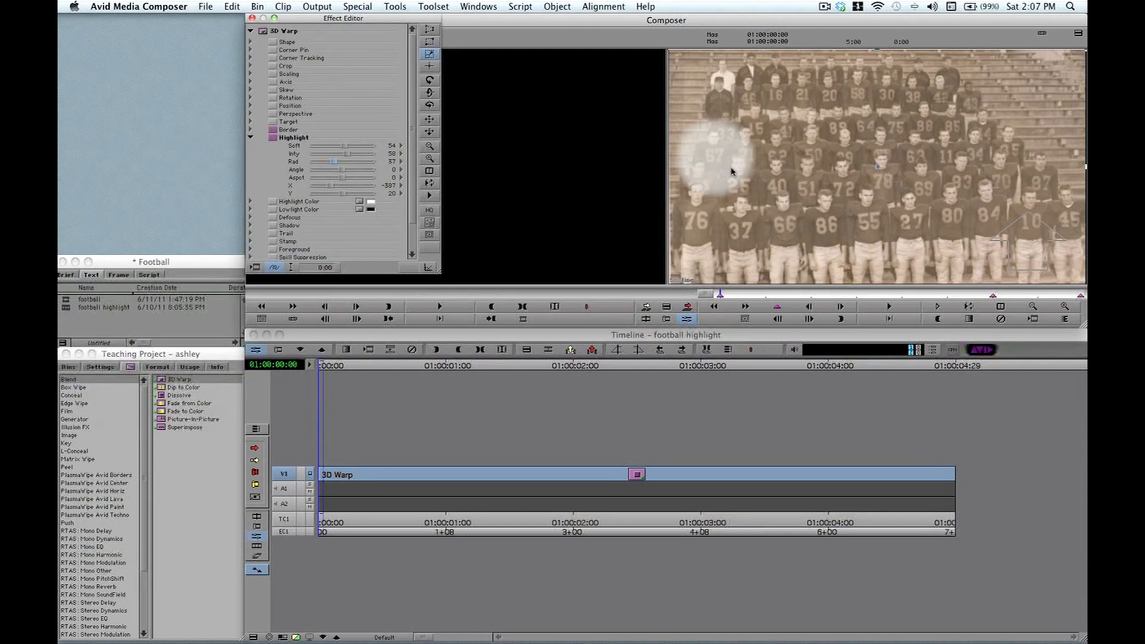
{"action": "mouse_move", "coordinate": [715, 79]}
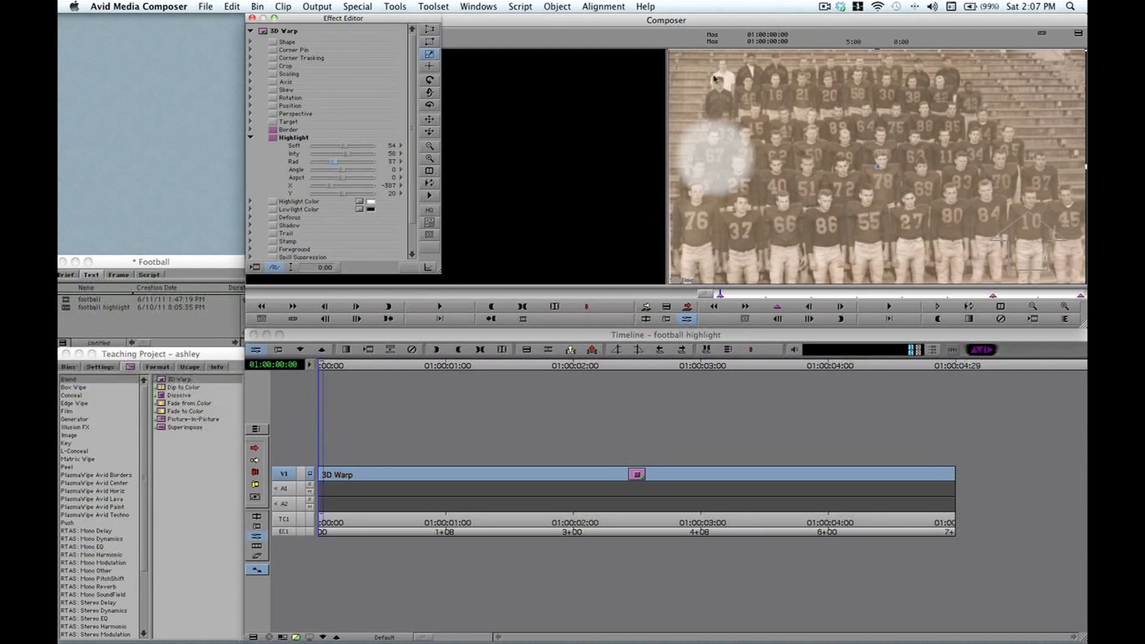
Enable the Shape group and set the highlight mode to Rev Manual Highlight.
{"action": "left_click", "coordinate": [250, 42]}
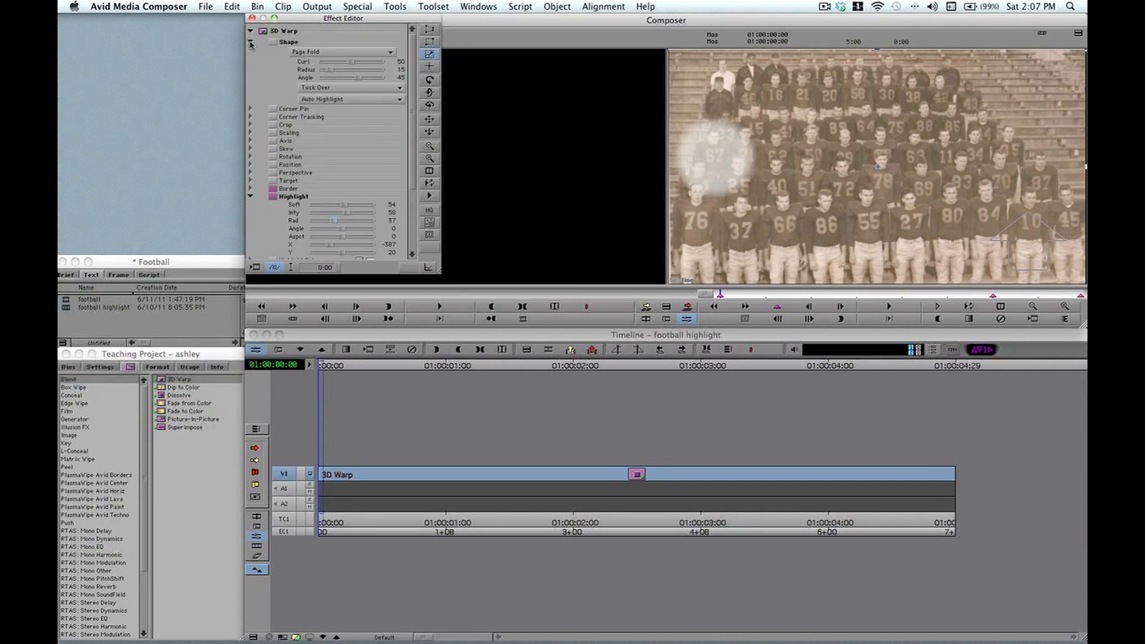
{"action": "left_click", "coordinate": [274, 44]}
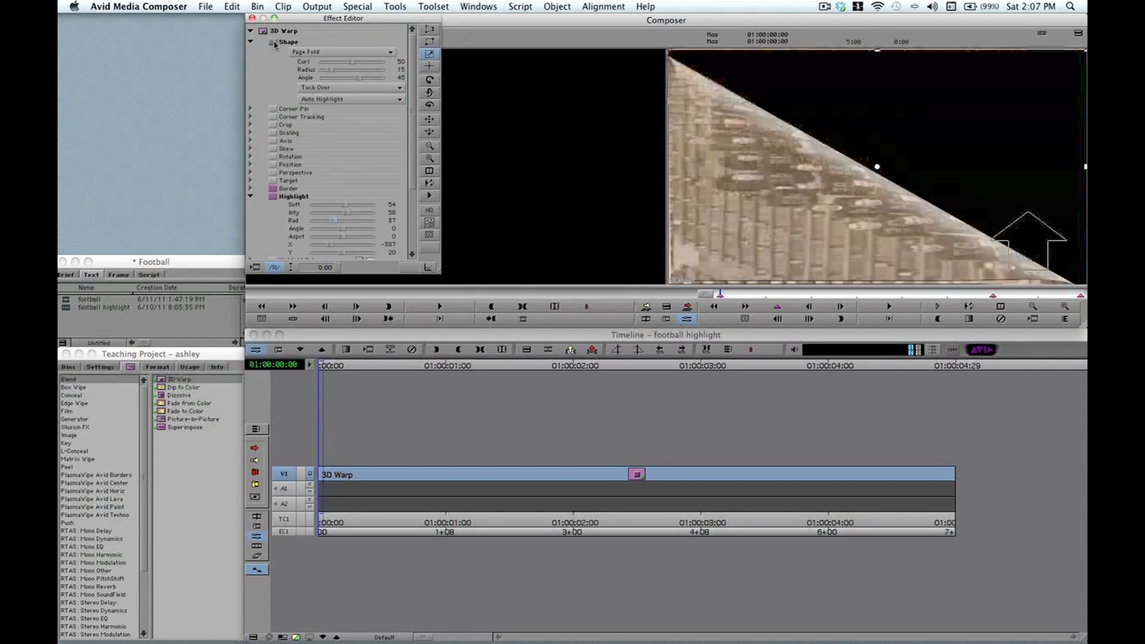
{"action": "left_click", "coordinate": [273, 42]}
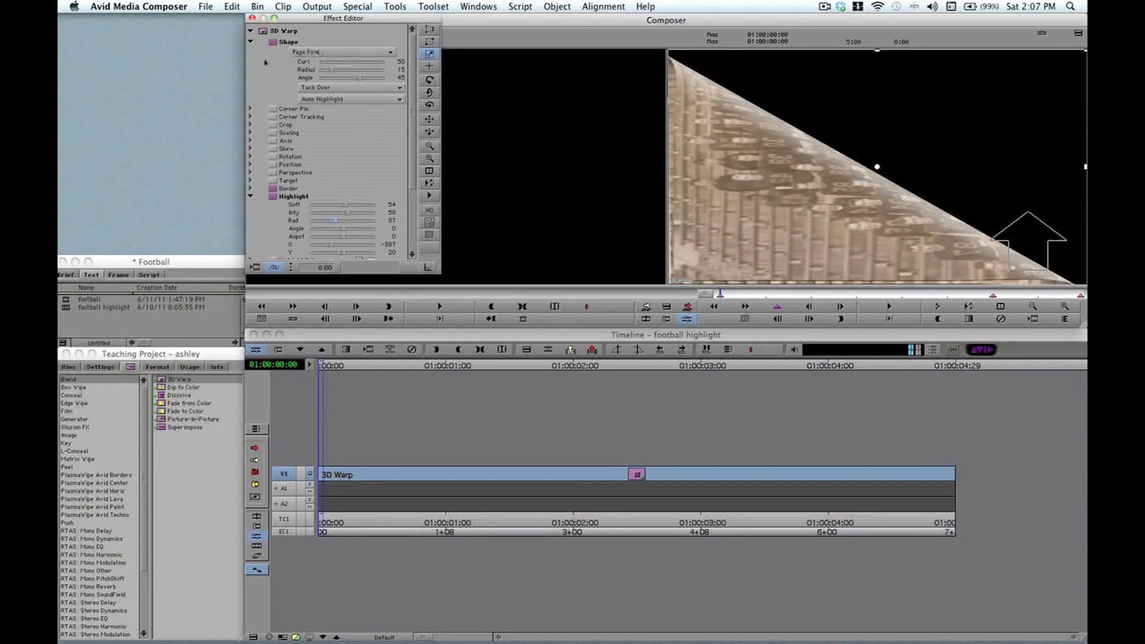
{"action": "left_click", "coordinate": [351, 99]}
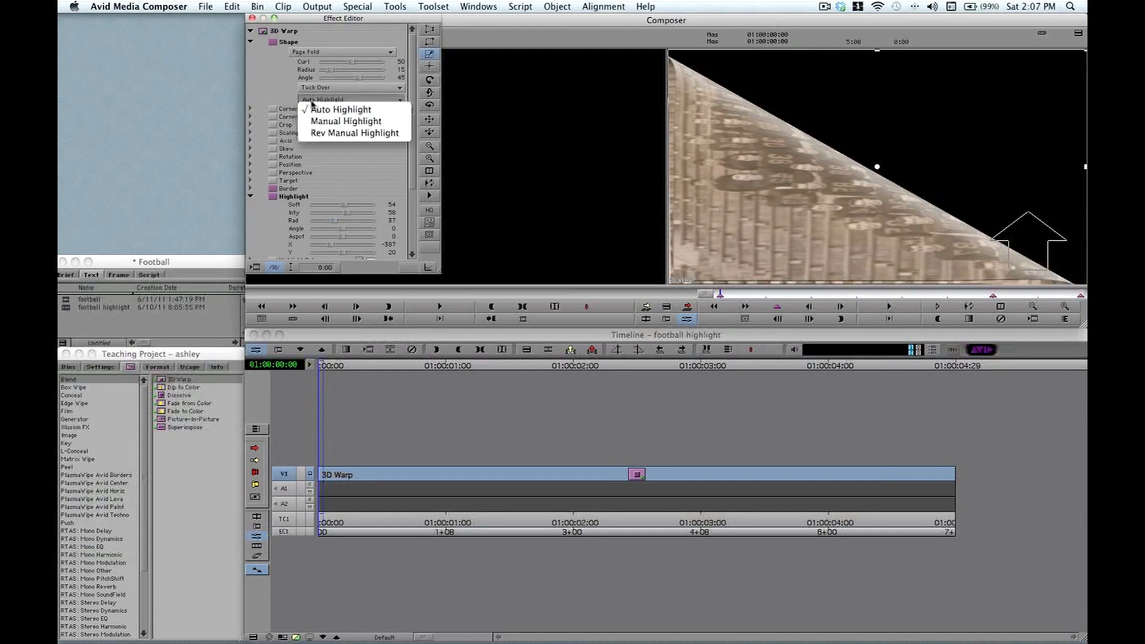
{"action": "mouse_move", "coordinate": [339, 109]}
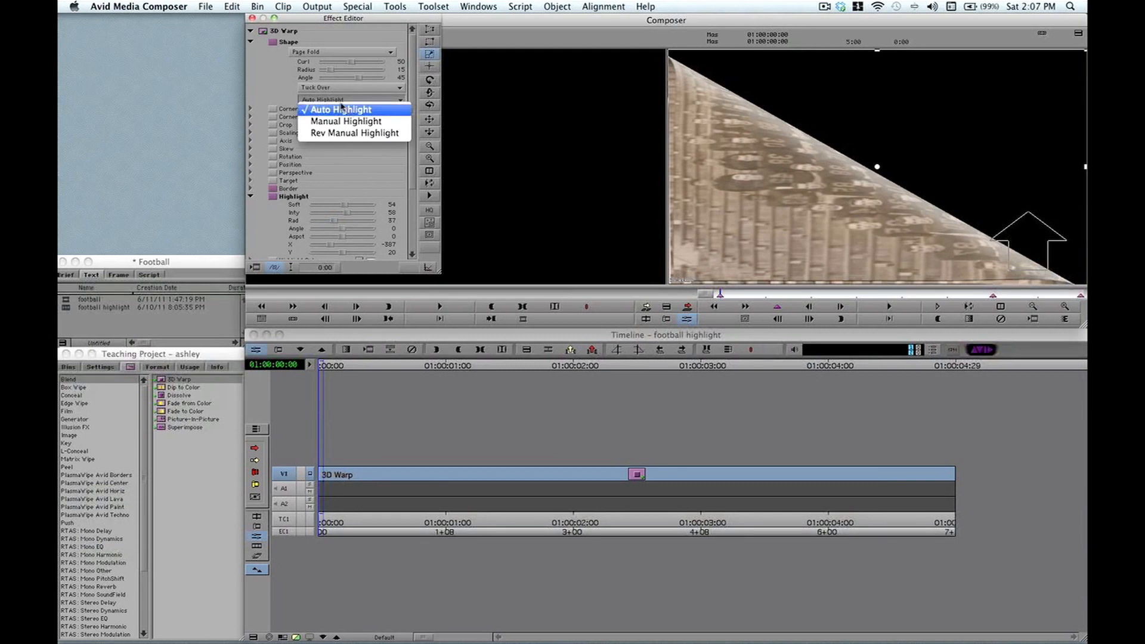
{"action": "mouse_move", "coordinate": [354, 132]}
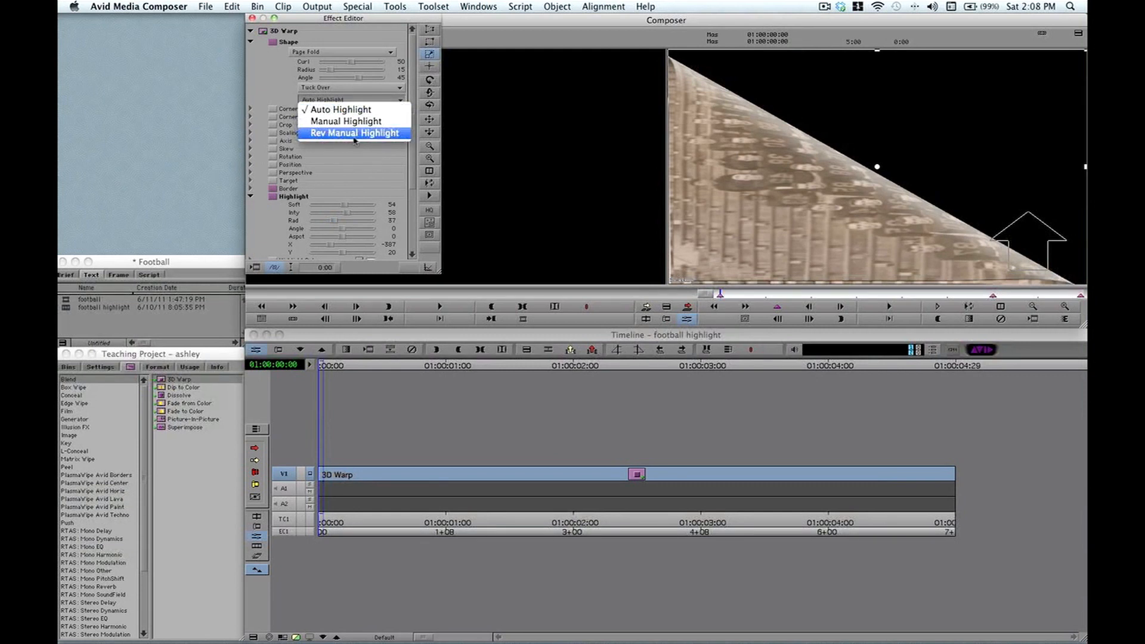
{"action": "left_click", "coordinate": [354, 133]}
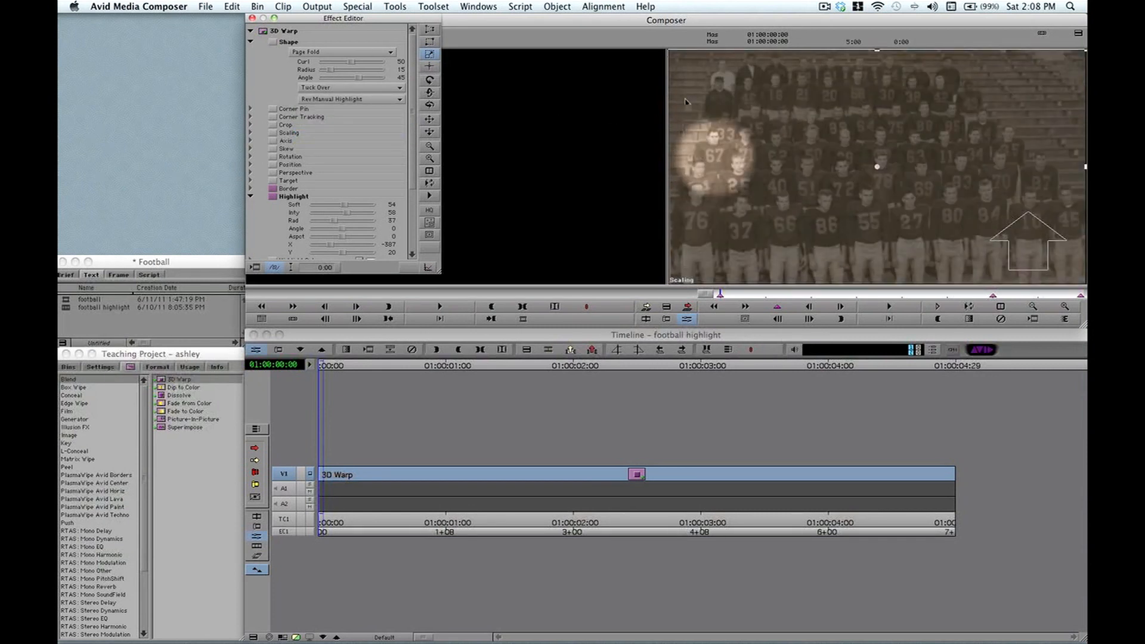
{"action": "mouse_move", "coordinate": [685, 206]}
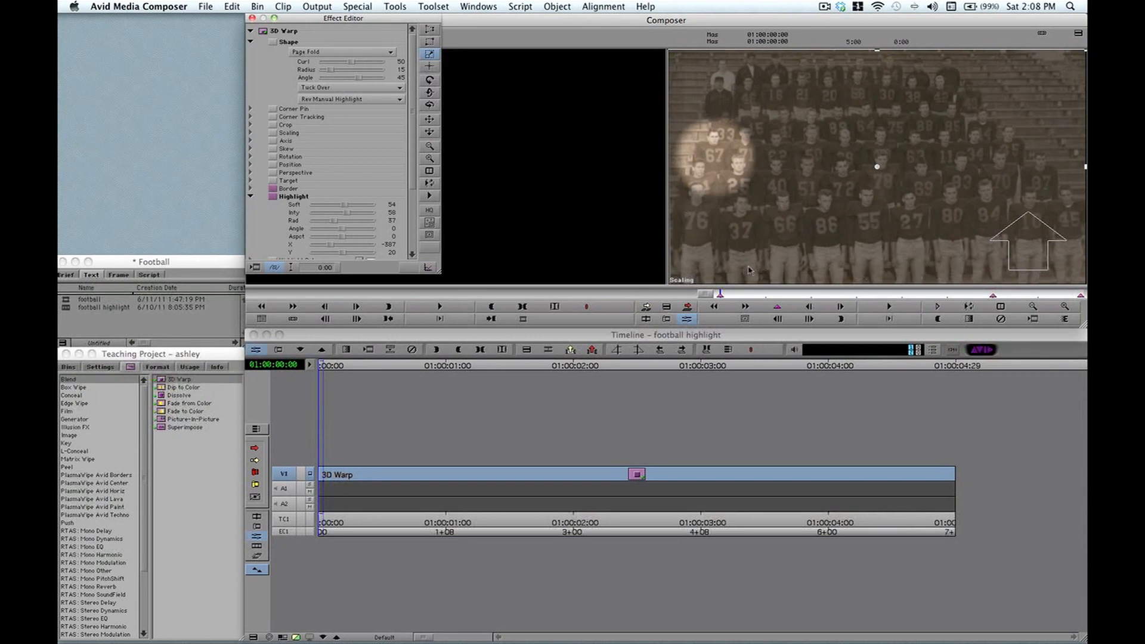
{"action": "mouse_move", "coordinate": [718, 171]}
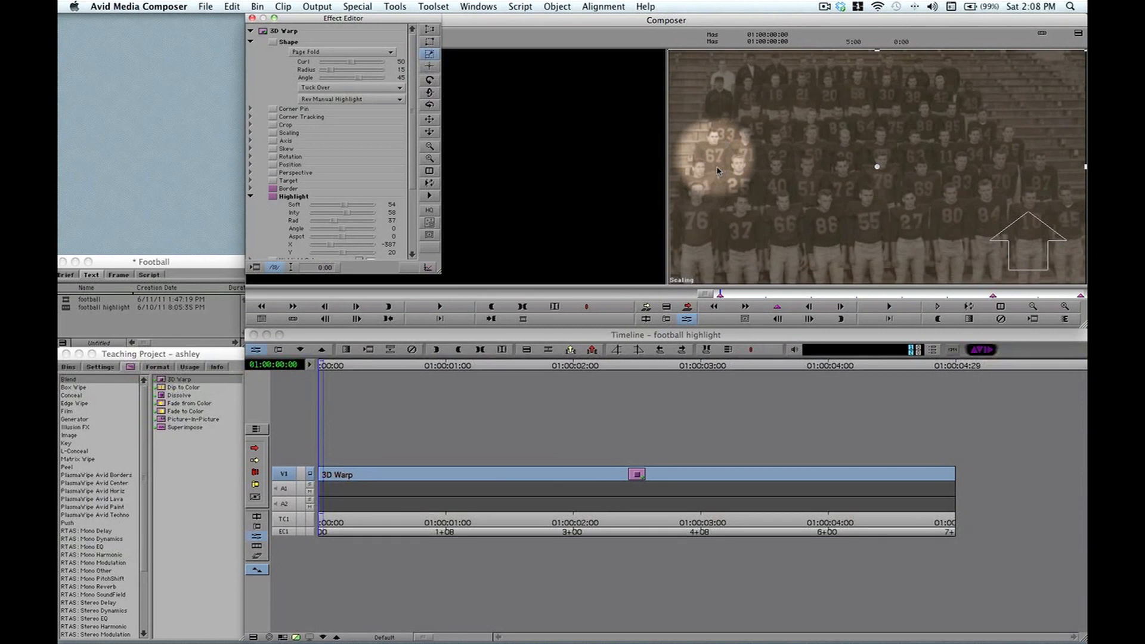
{"action": "mouse_move", "coordinate": [732, 186]}
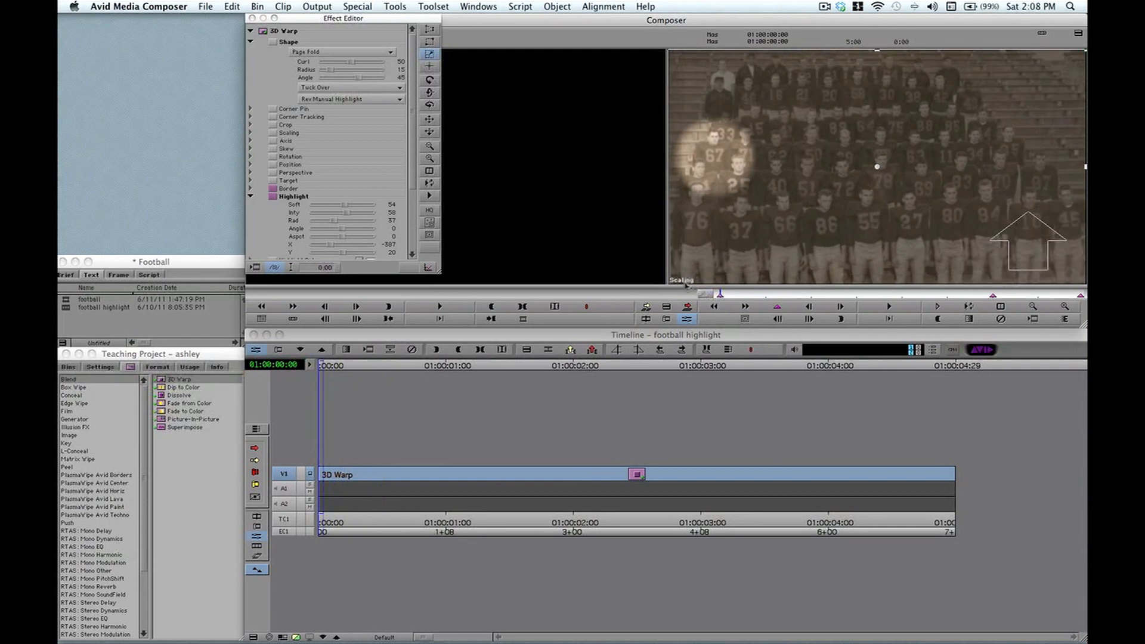
{"action": "mouse_move", "coordinate": [637, 199]}
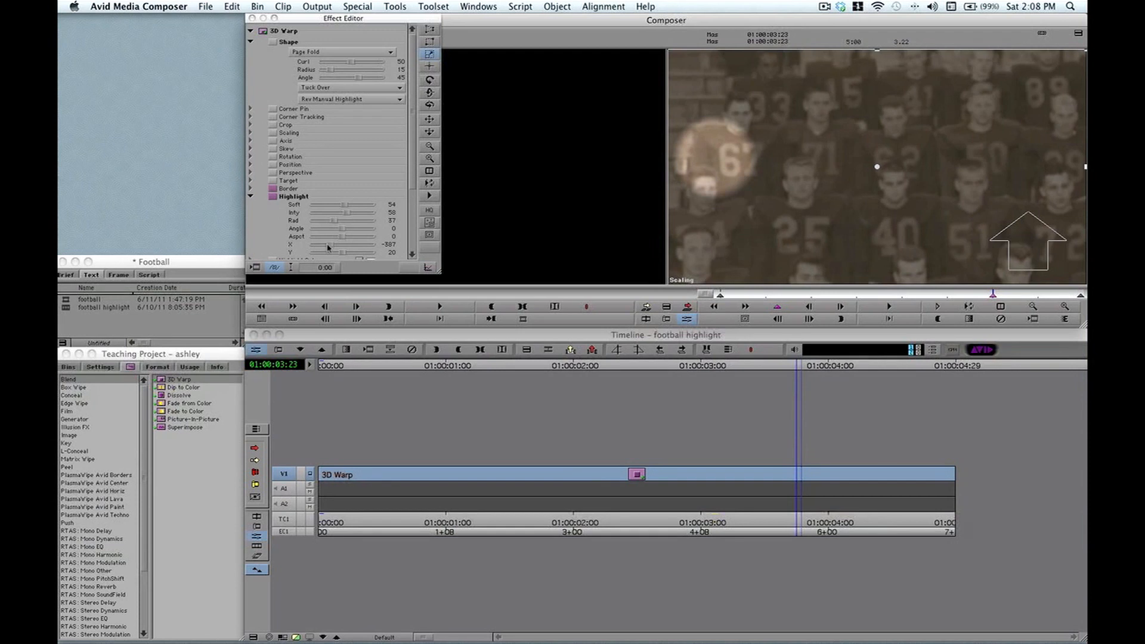
Recentre the spot on player 67, widen its radius to 55, and raise intensity.
{"action": "left_click_drag", "start_coordinate": [339, 244], "coordinate": [332, 244]}
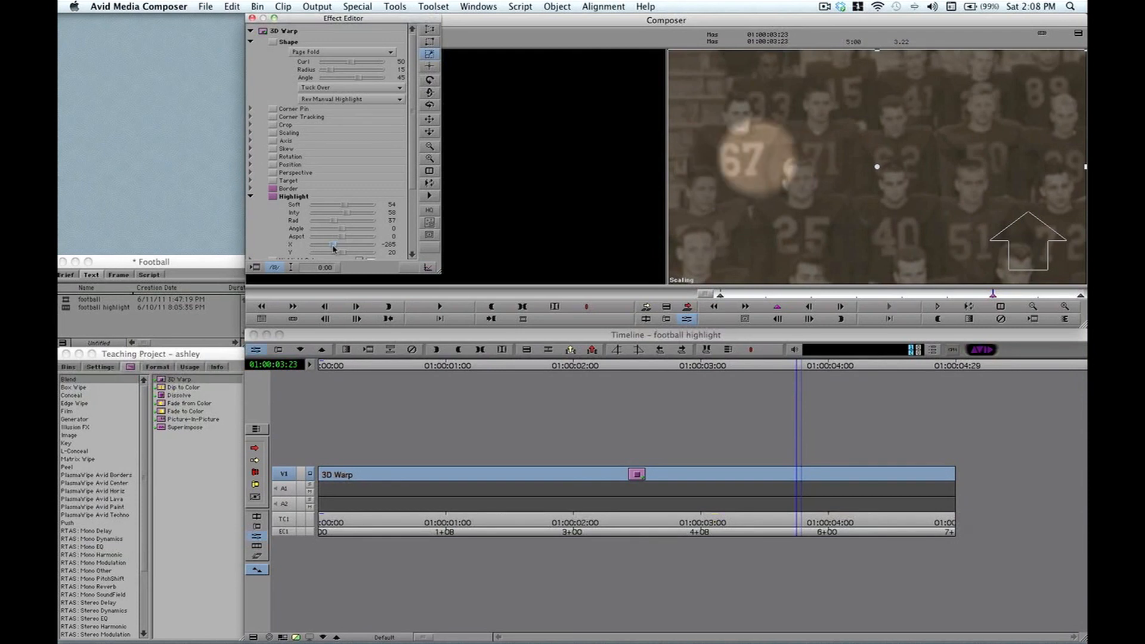
{"action": "left_click_drag", "start_coordinate": [334, 244], "coordinate": [343, 258]}
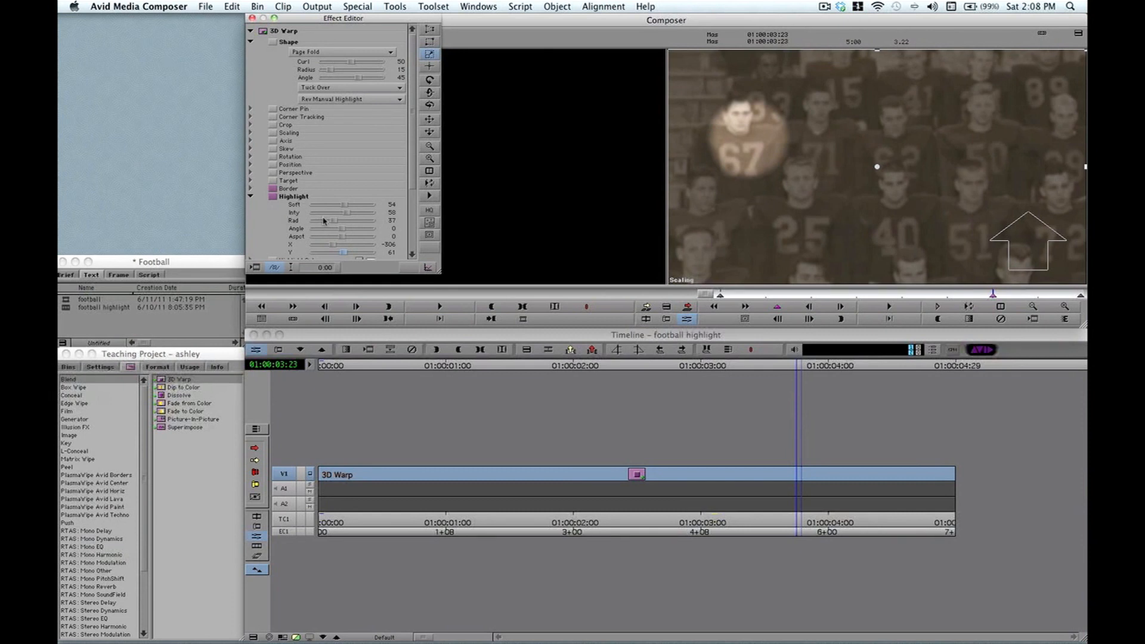
{"action": "left_click_drag", "start_coordinate": [328, 220], "coordinate": [339, 220]}
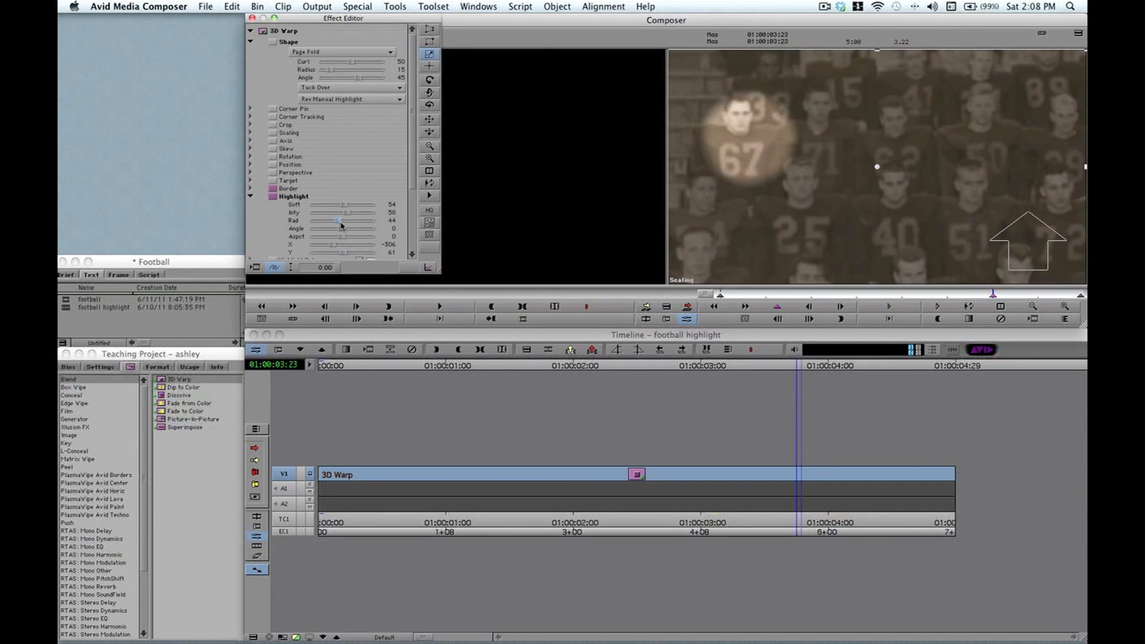
{"action": "left_click_drag", "start_coordinate": [336, 221], "coordinate": [344, 220]}
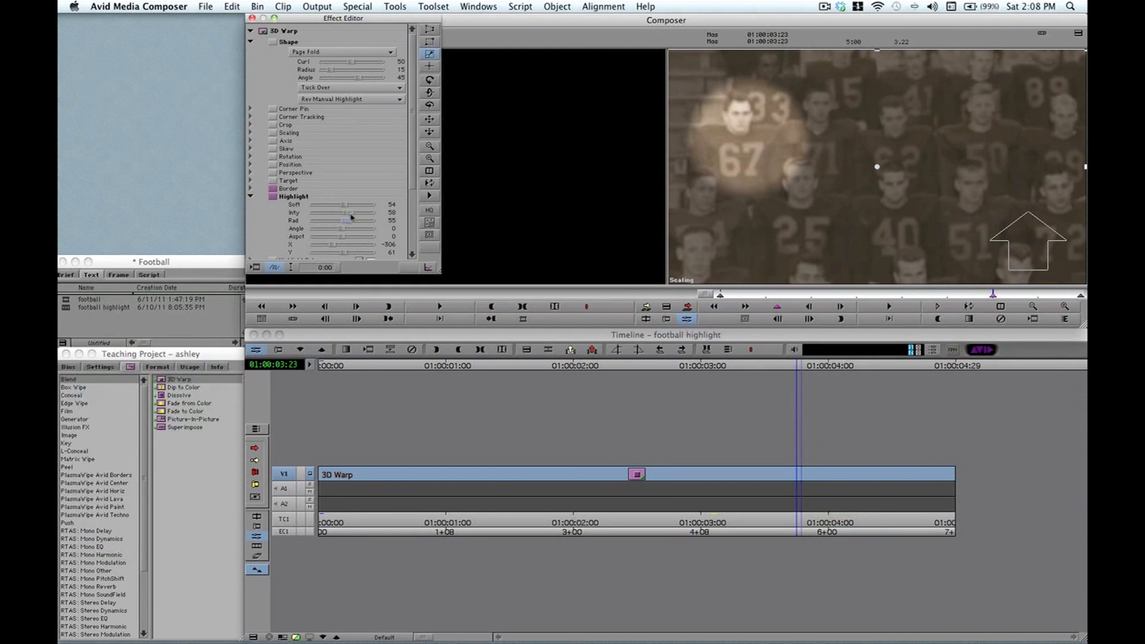
{"action": "left_click_drag", "start_coordinate": [339, 212], "coordinate": [354, 213]}
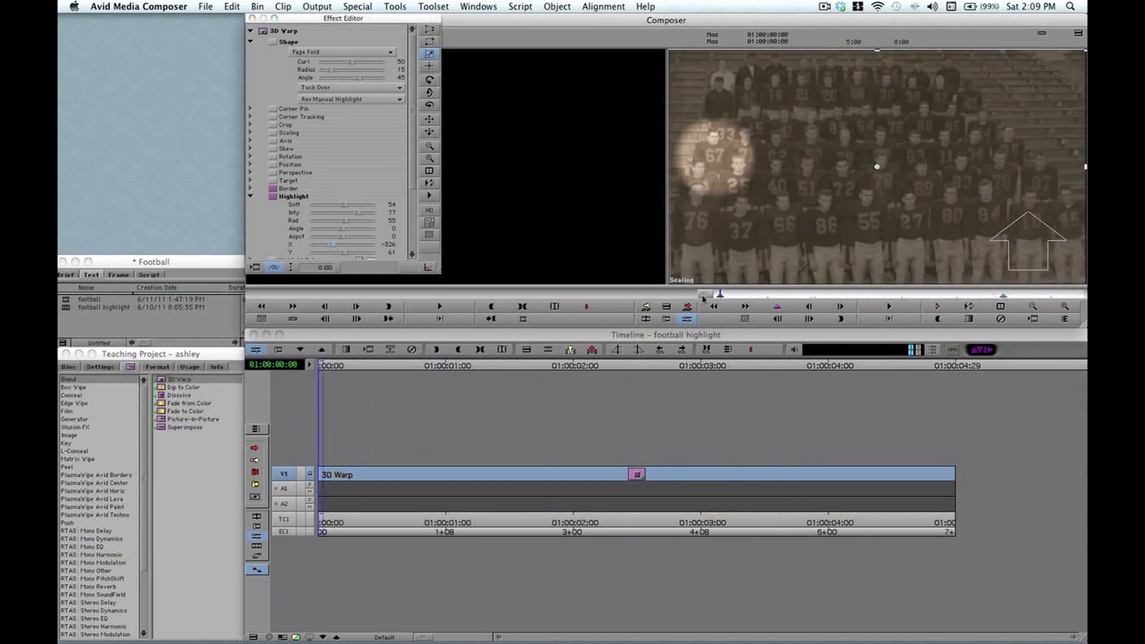
Return to the clip's start, play the zoom and spotlight, then stop.
{"action": "left_click", "coordinate": [888, 306]}
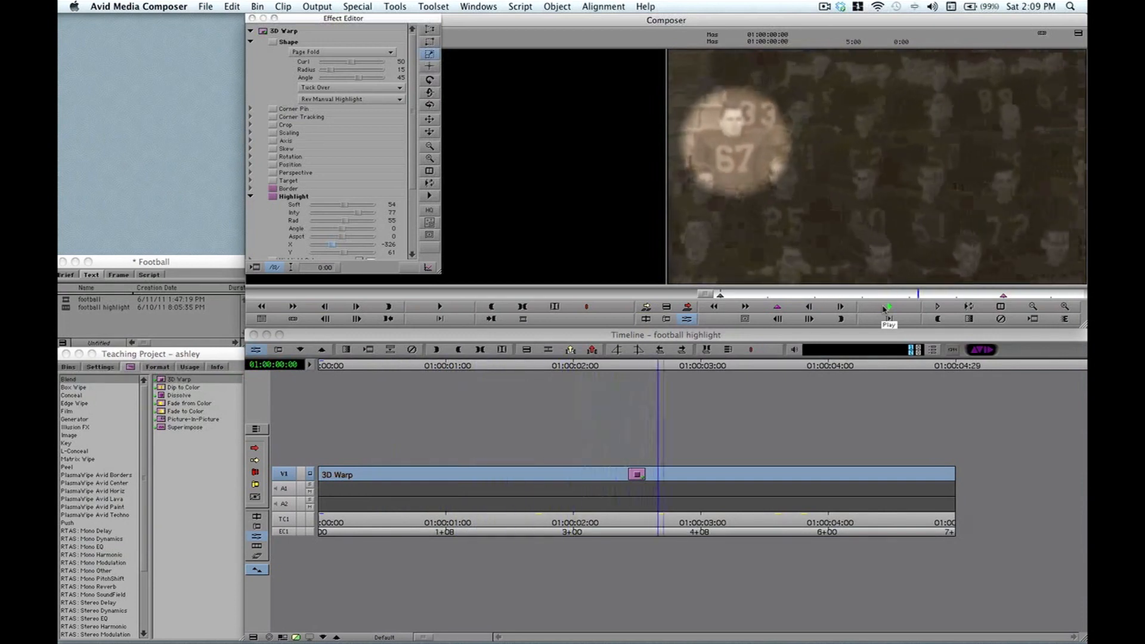
{"action": "left_click", "coordinate": [888, 306]}
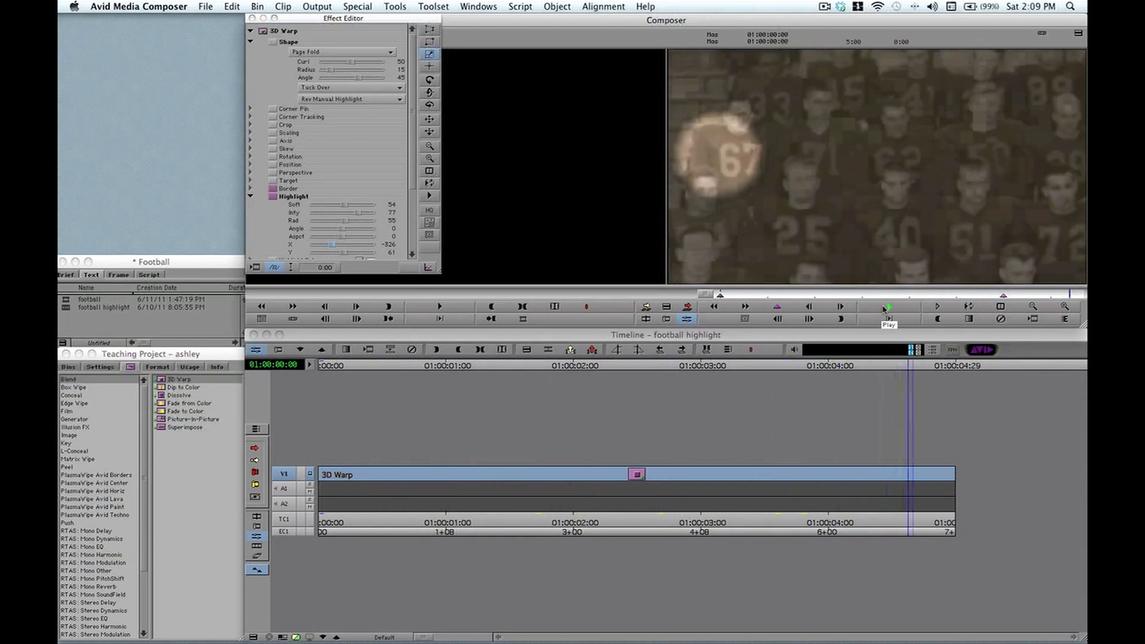
{"action": "left_click", "coordinate": [888, 306]}
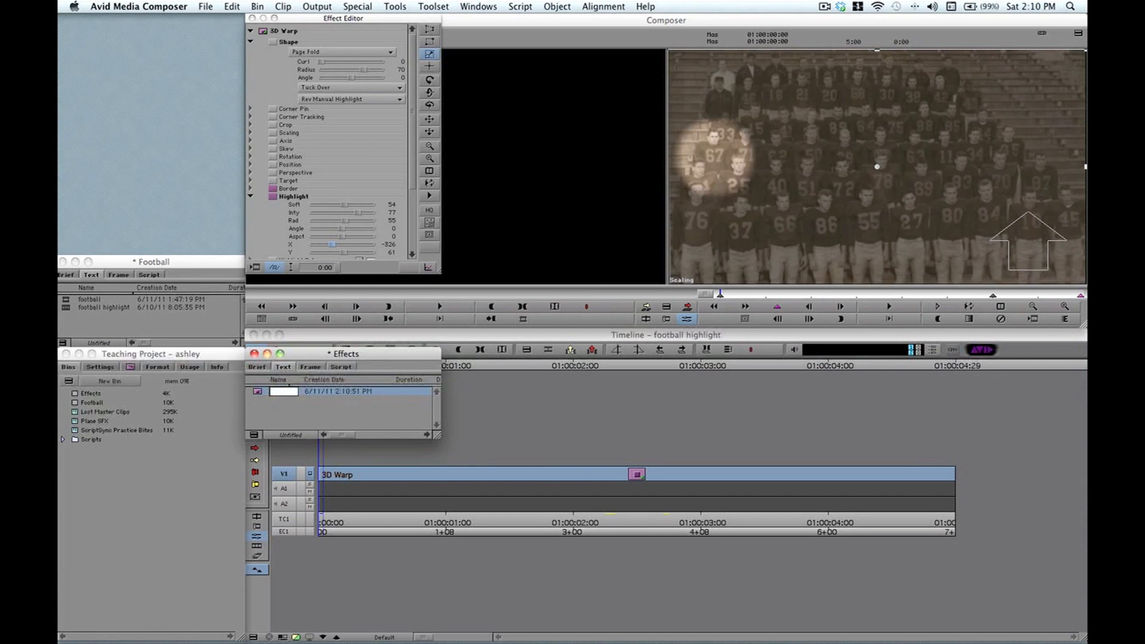
Name the saved effect item 'Highlight' in the Effects bin.
{"action": "type", "text": "Highlight"}
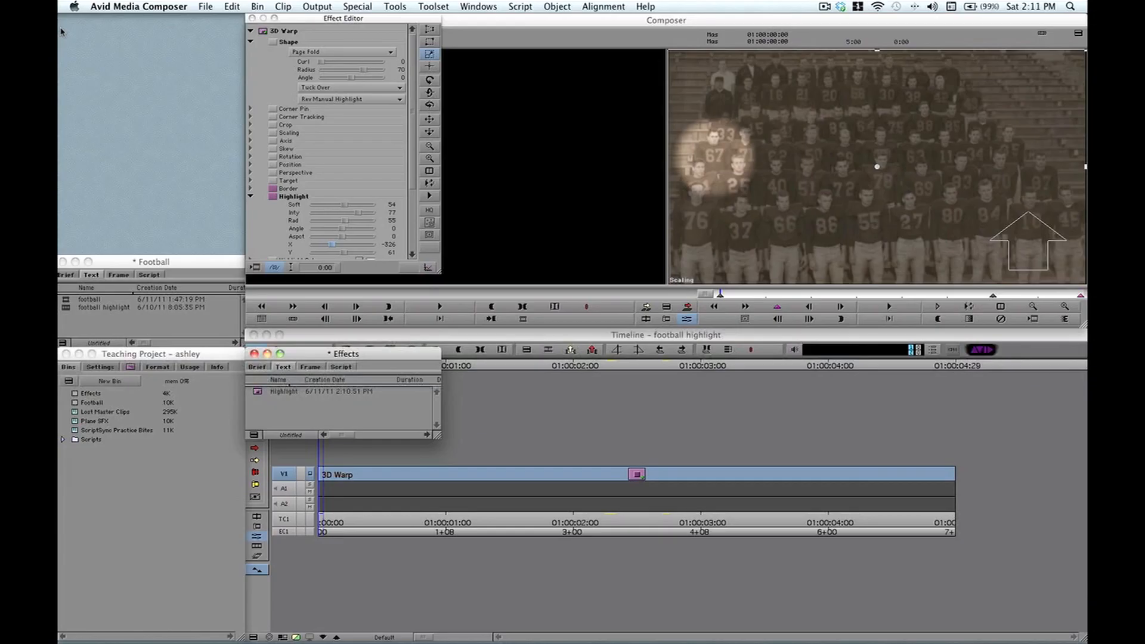